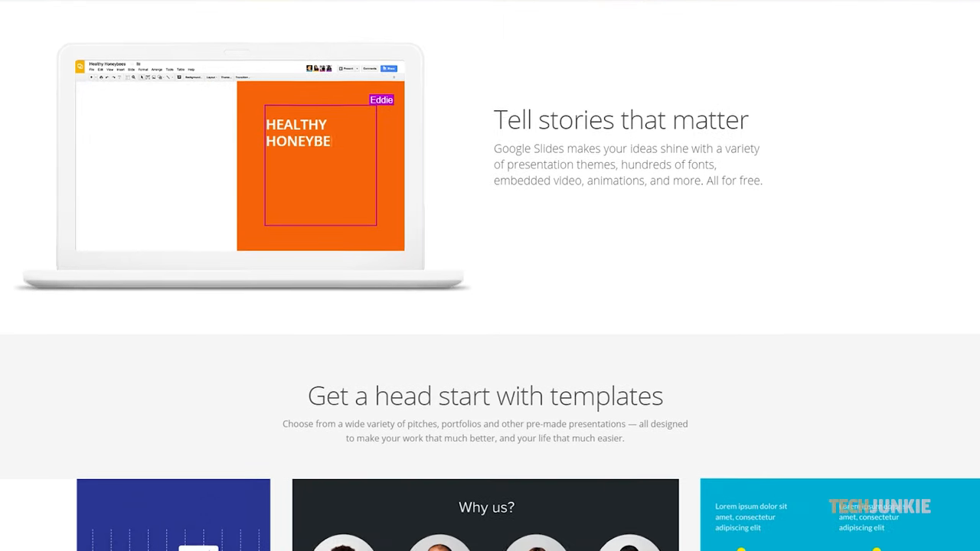
# Scroll down through the page to reach the 'Make Text Appear One by One' presentation
pyautogui.scroll(-3)
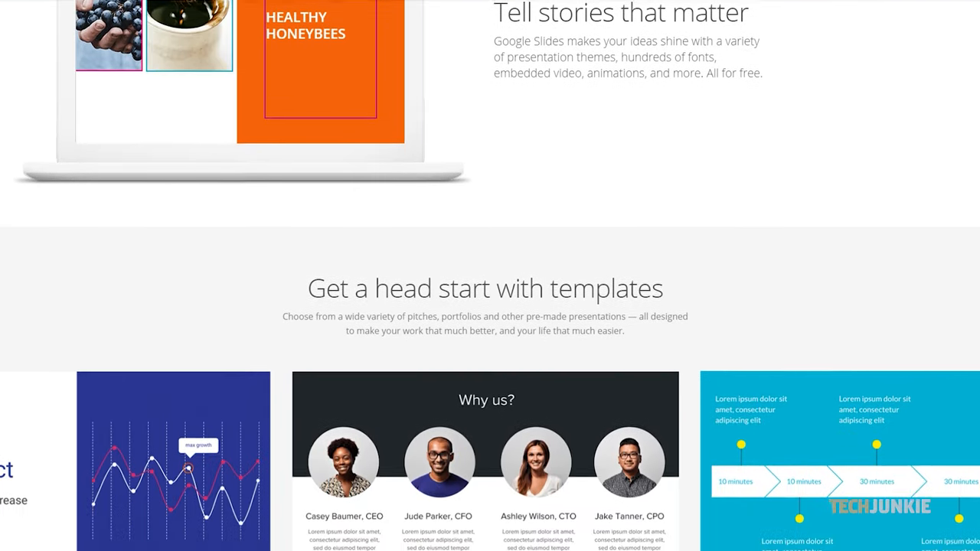
pyautogui.scroll(-3)
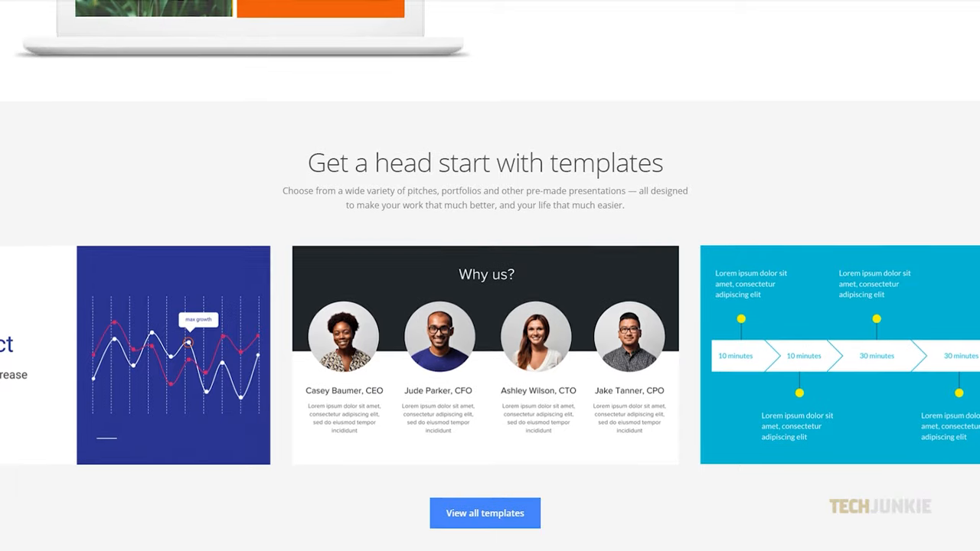
pyautogui.scroll(-3)
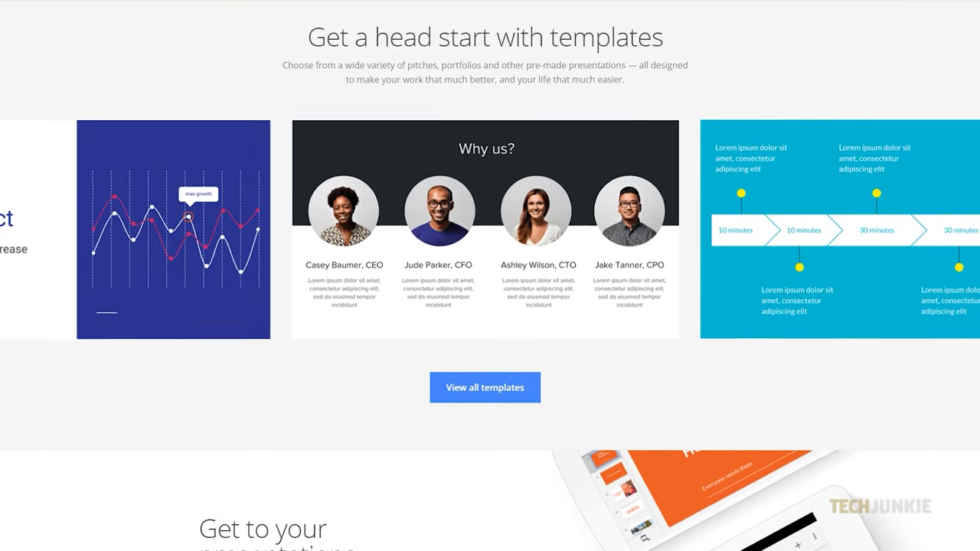
pyautogui.scroll(-3)
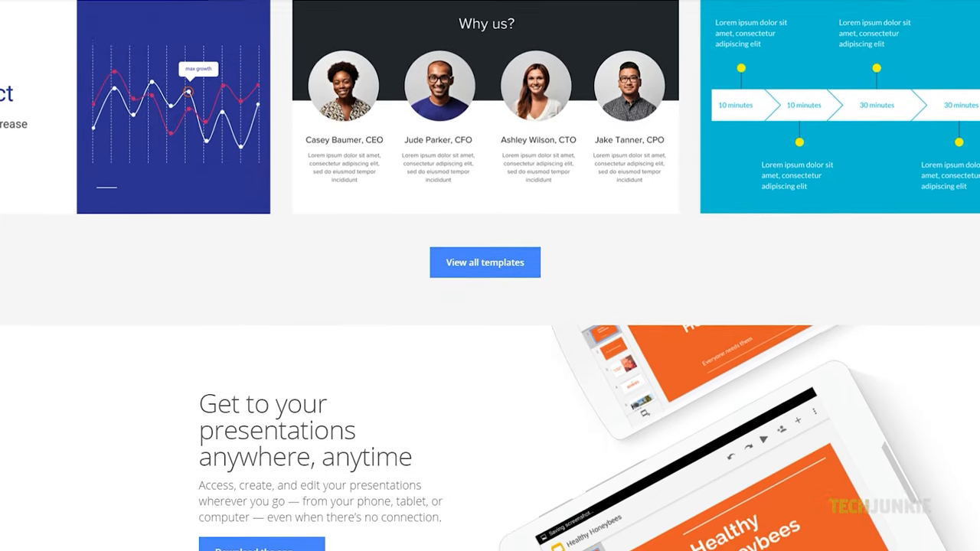
pyautogui.scroll(-3)
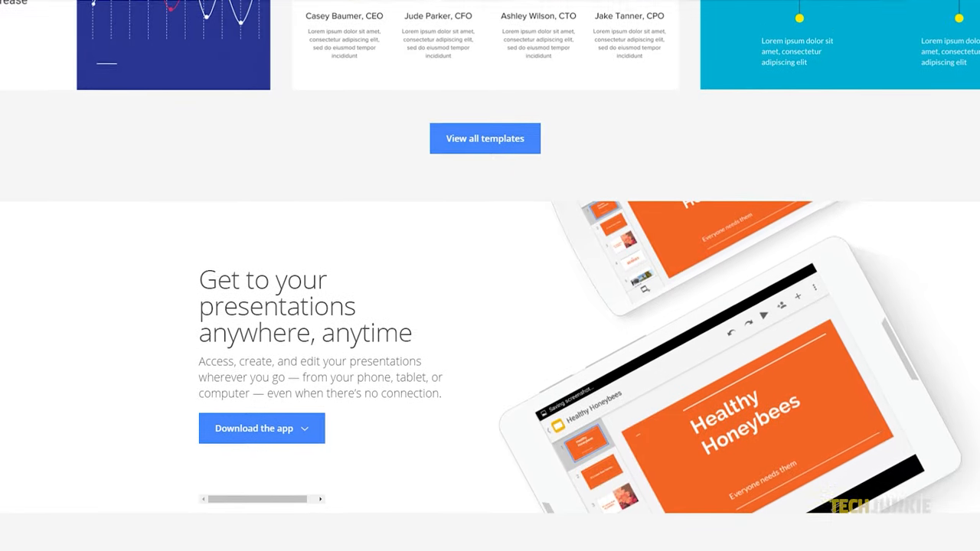
pyautogui.scroll(-3)
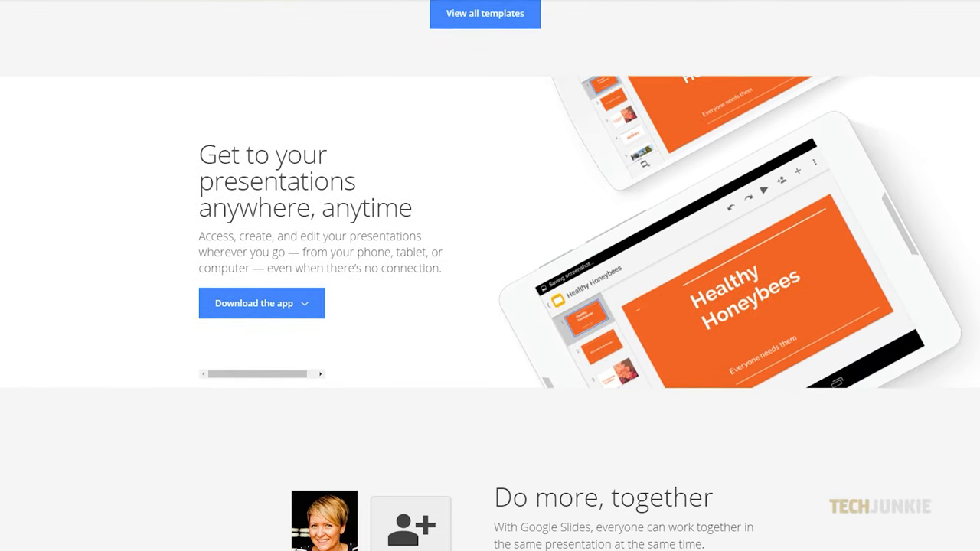
pyautogui.scroll(-3)
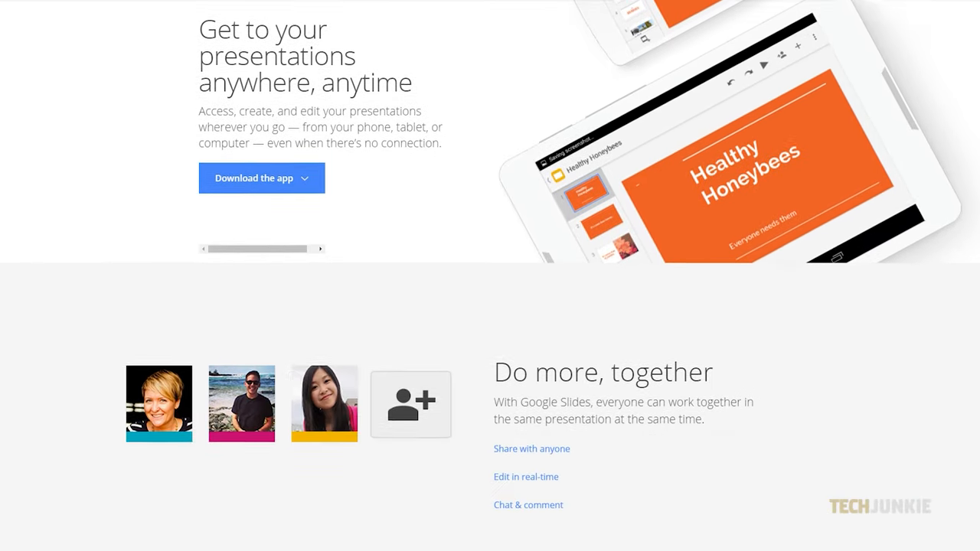
pyautogui.scroll(-3)
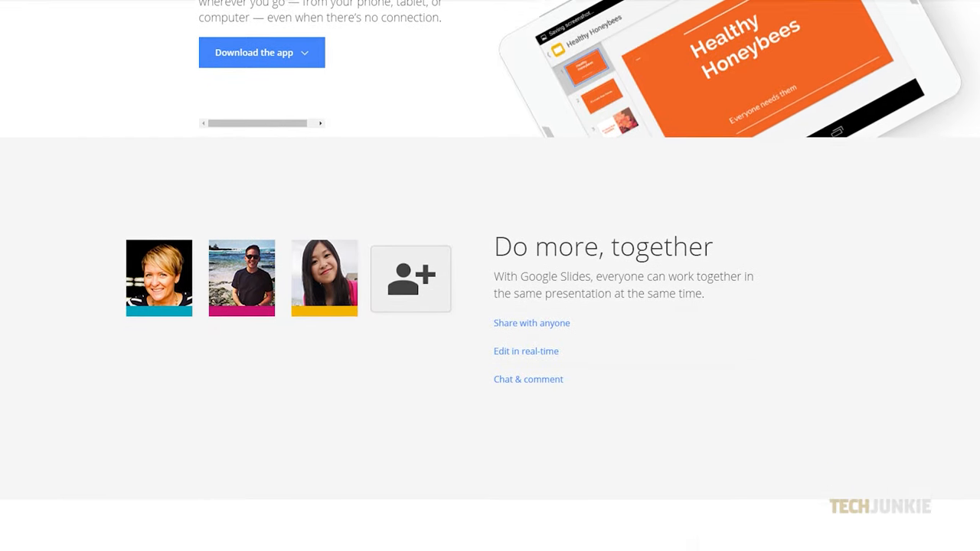
pyautogui.scroll(-3)
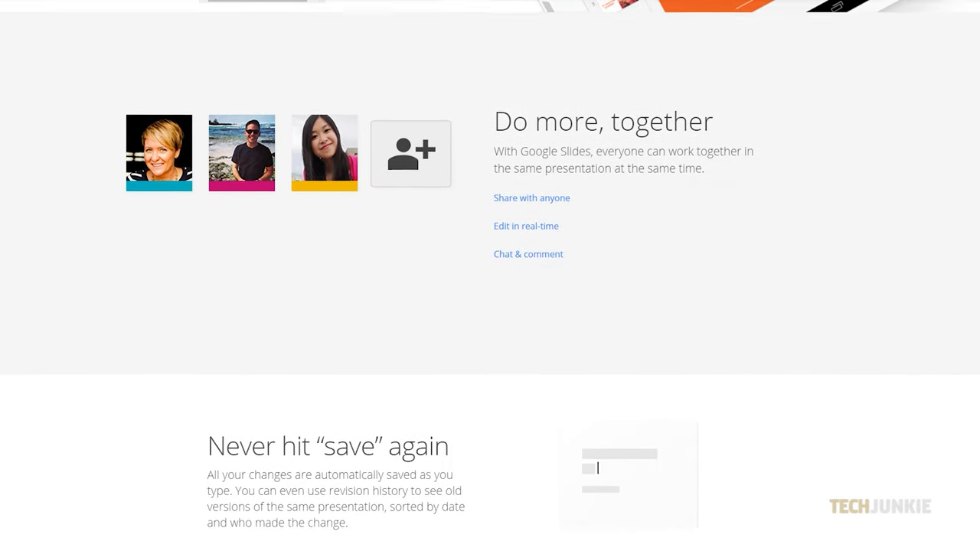
pyautogui.scroll(-3)
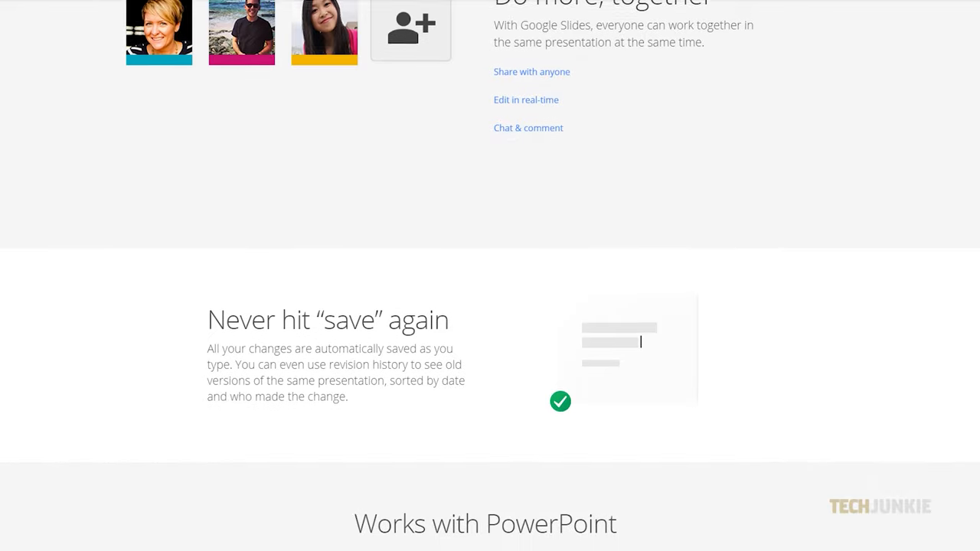
pyautogui.scroll(-3)
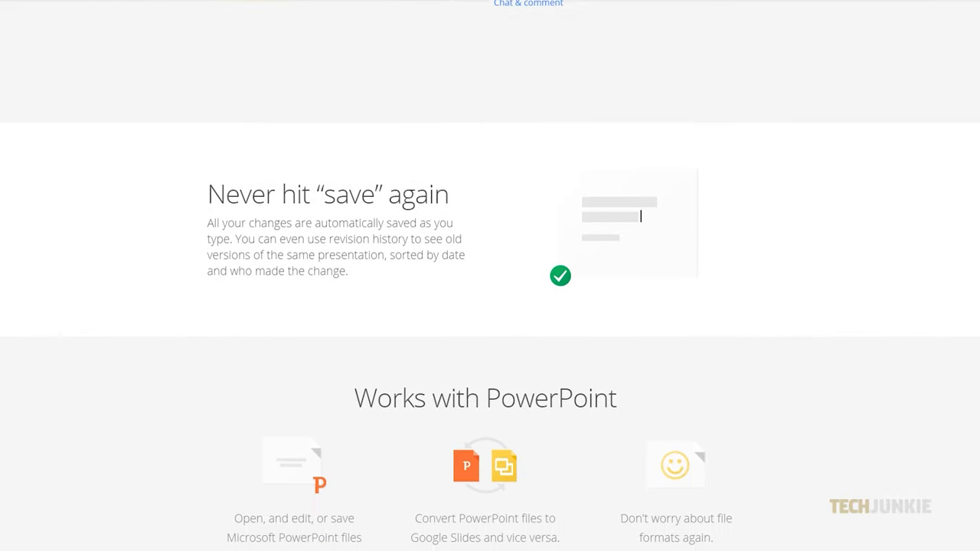
pyautogui.scroll(-3)
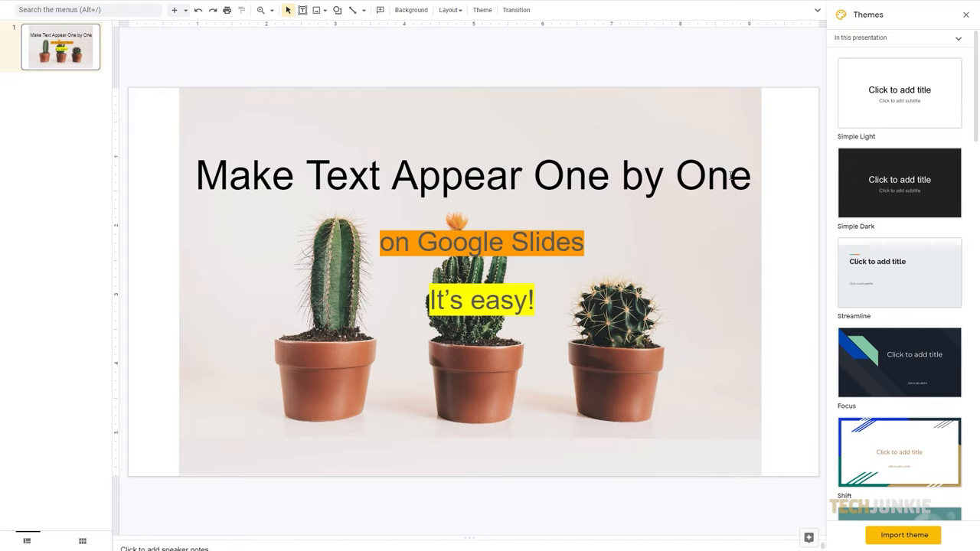
# Select the title text box and start adding an animation via the Motion panel
pyautogui.click(471, 175)
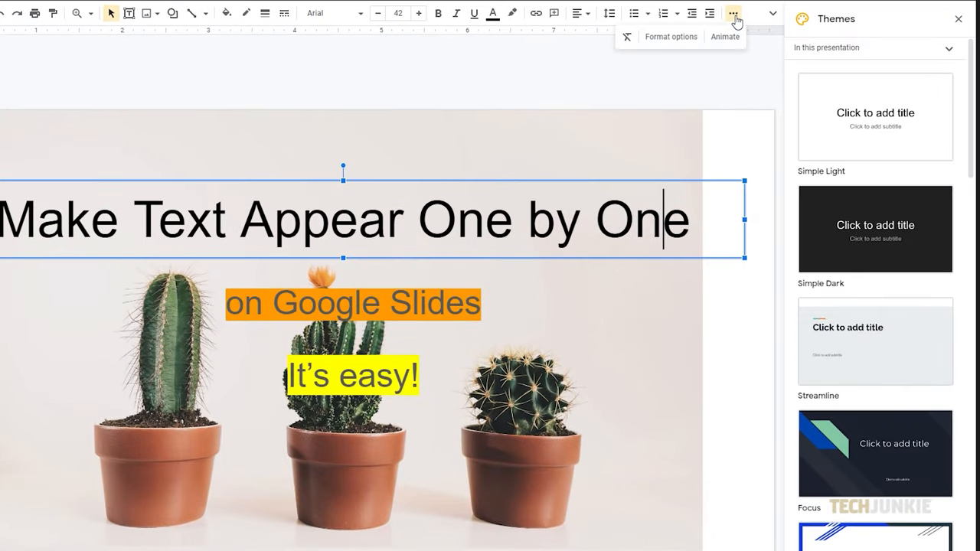
pyautogui.click(724, 36)
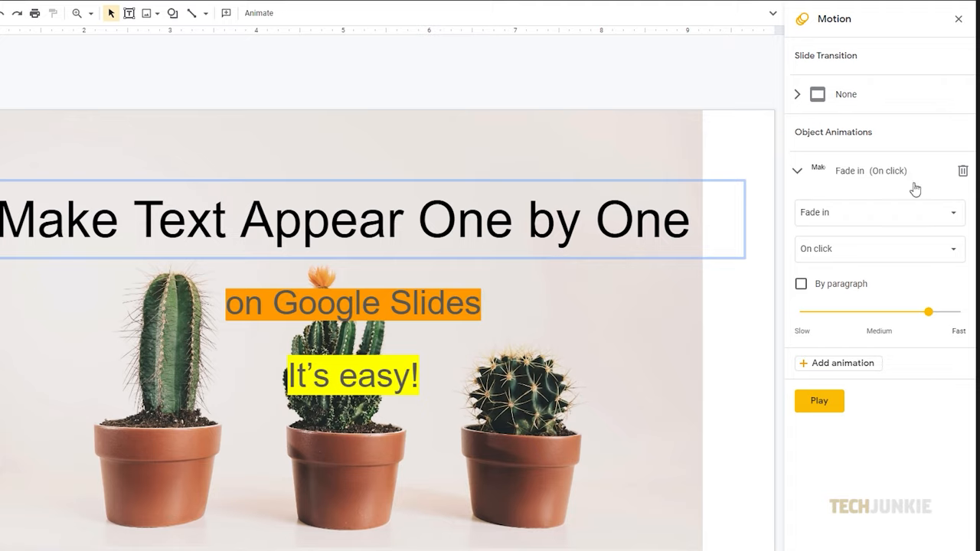
# Keep the title's effect as Fade in and set it to start On click
pyautogui.click(879, 212)
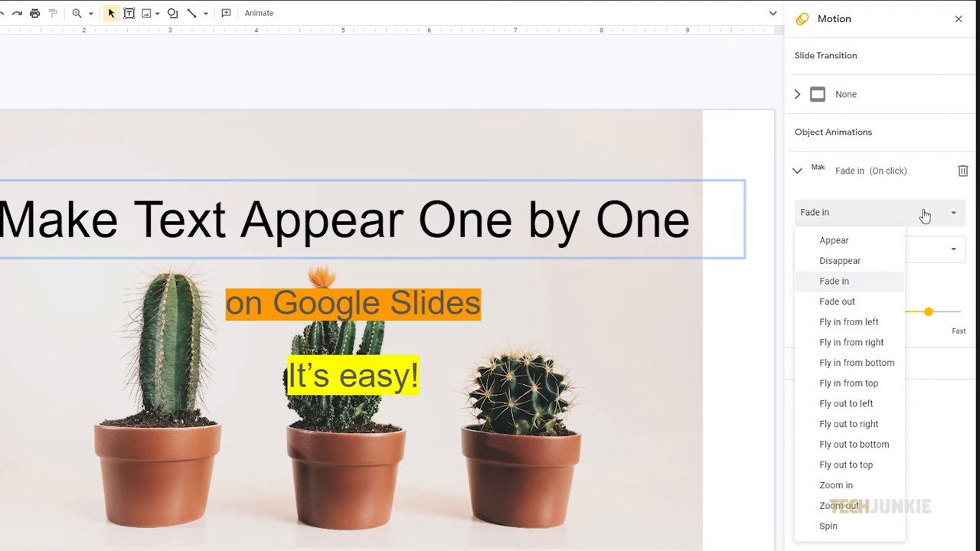
pyautogui.moveTo(863, 289)
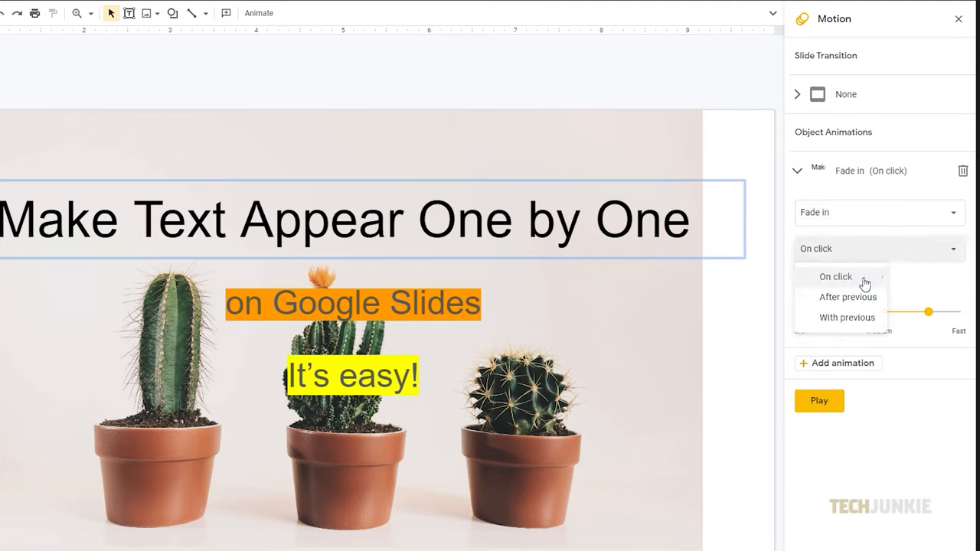
pyautogui.click(836, 275)
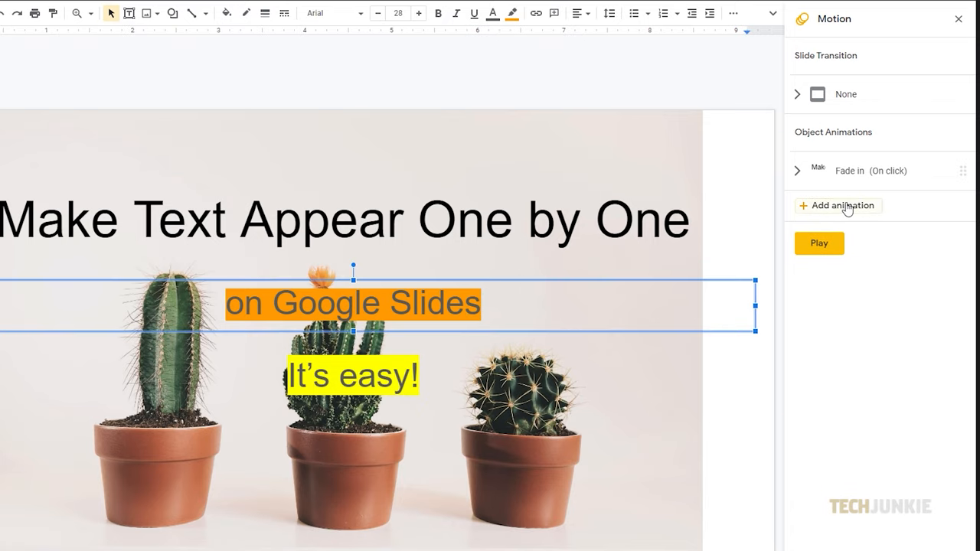
# Give 'on Google Slides' a Fly in from left animation, then add one for 'It's easy!'
pyautogui.click(836, 205)
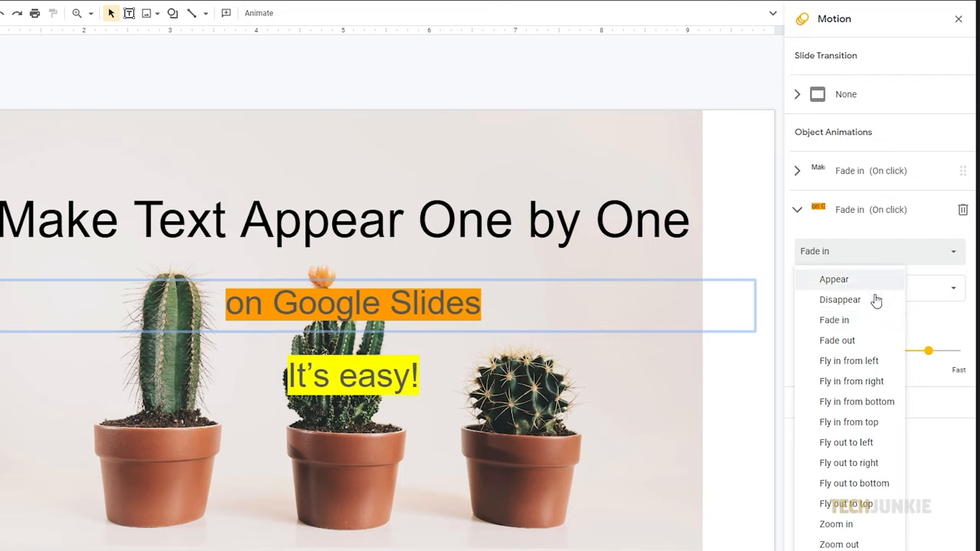
pyautogui.click(848, 360)
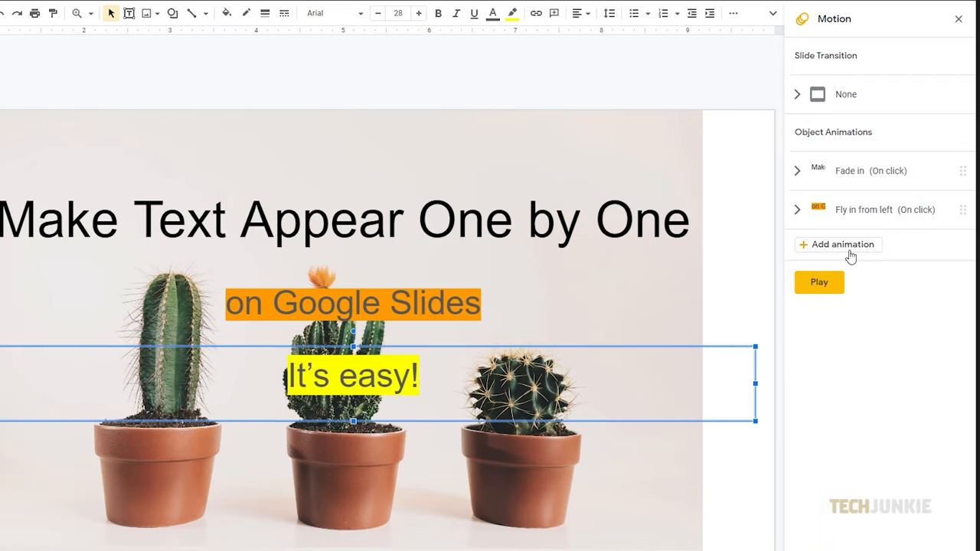
pyautogui.click(836, 245)
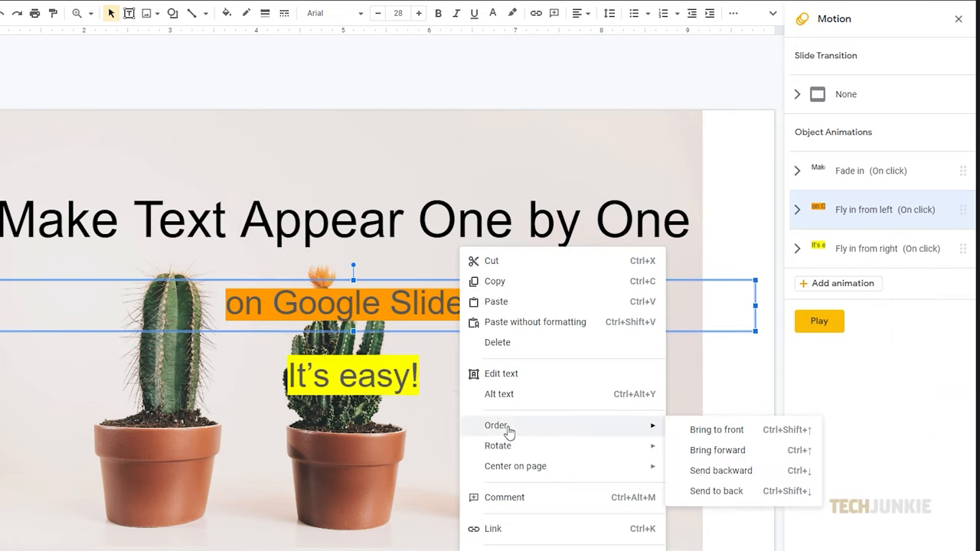
pyautogui.moveTo(781, 478)
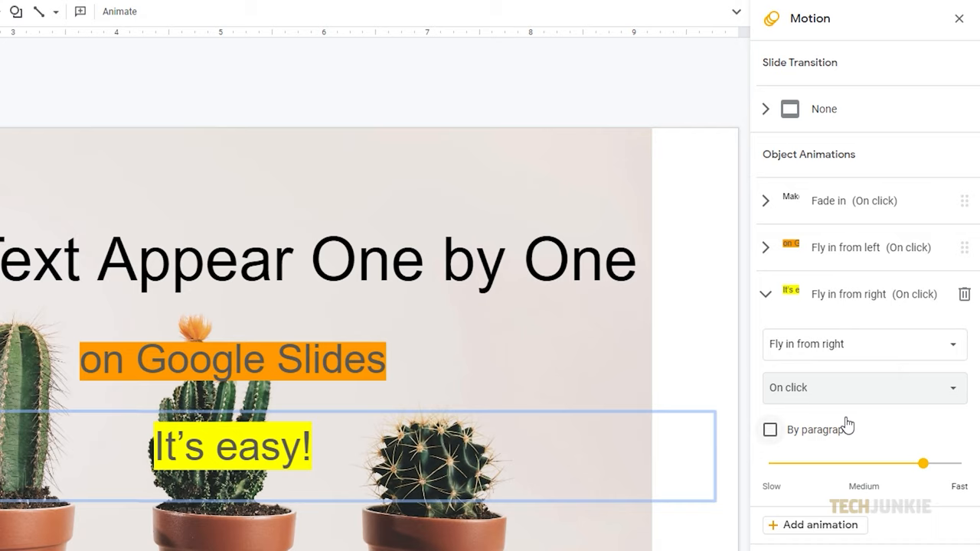
pyautogui.moveTo(851, 312)
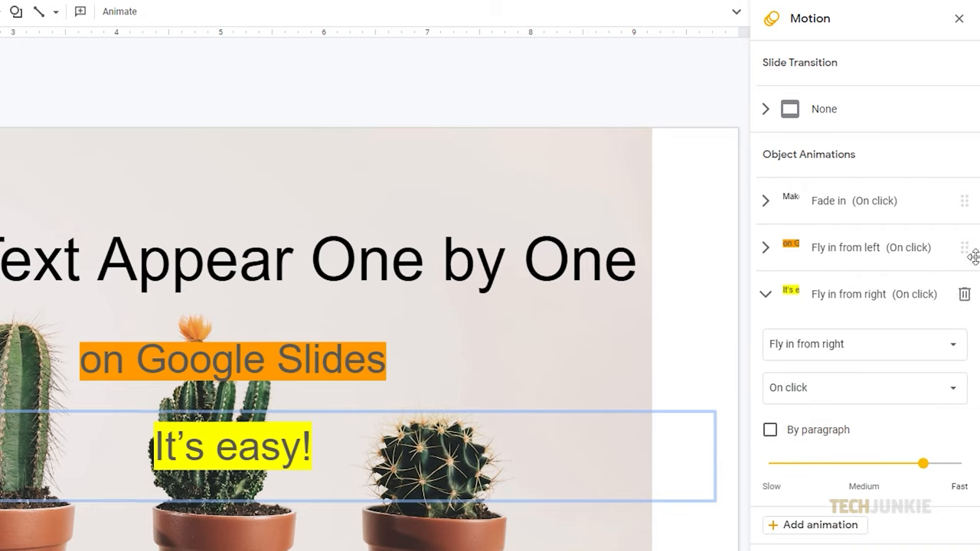
pyautogui.moveTo(964, 294)
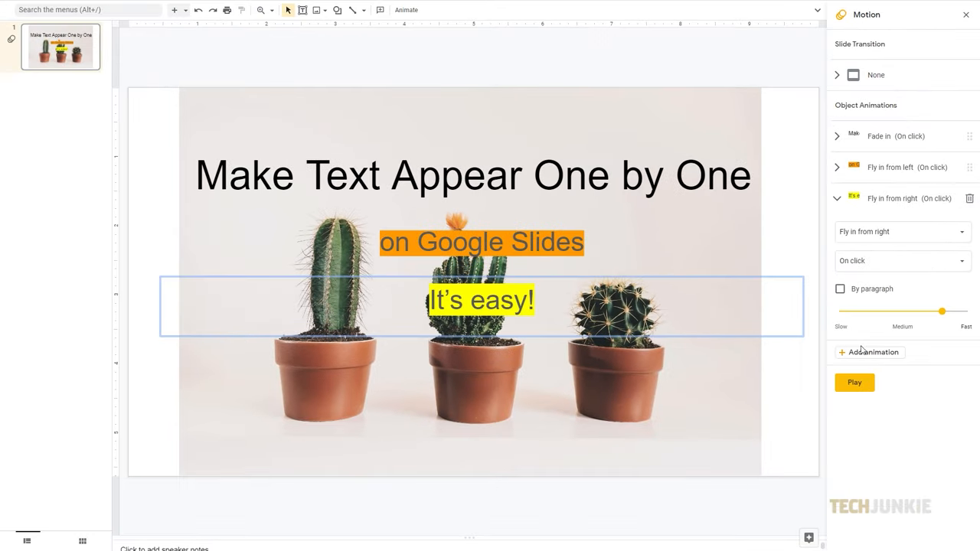
# Play the animation preview and click to trigger the title's Fade in entrance
pyautogui.click(854, 383)
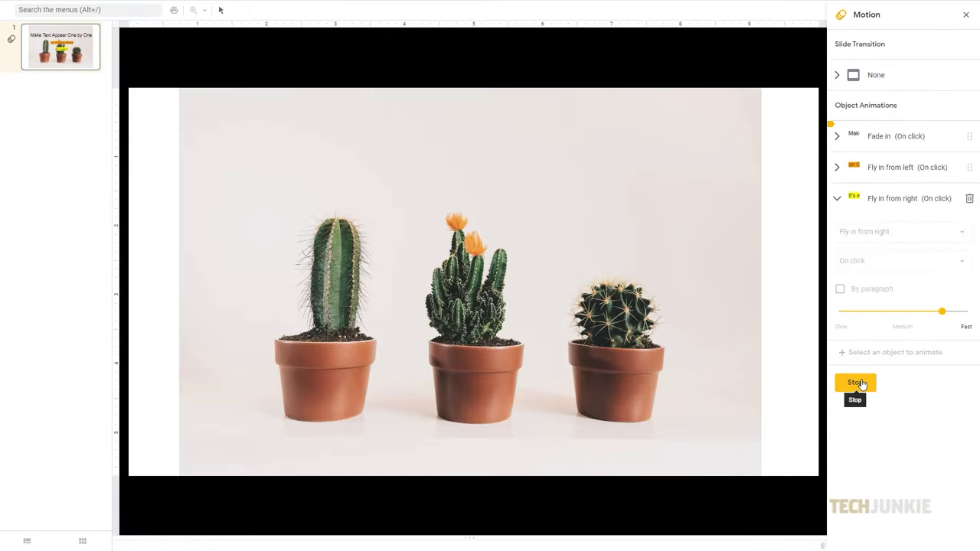
pyautogui.click(854, 382)
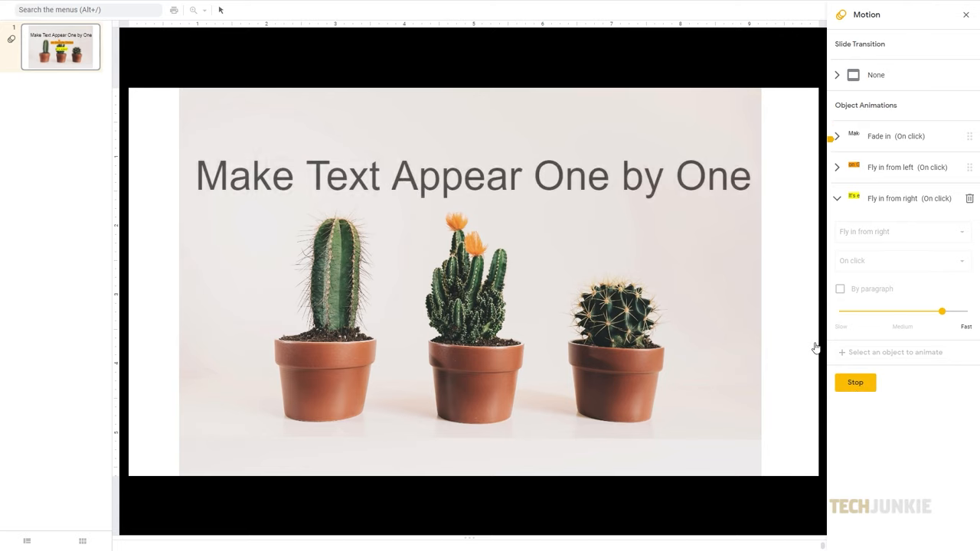